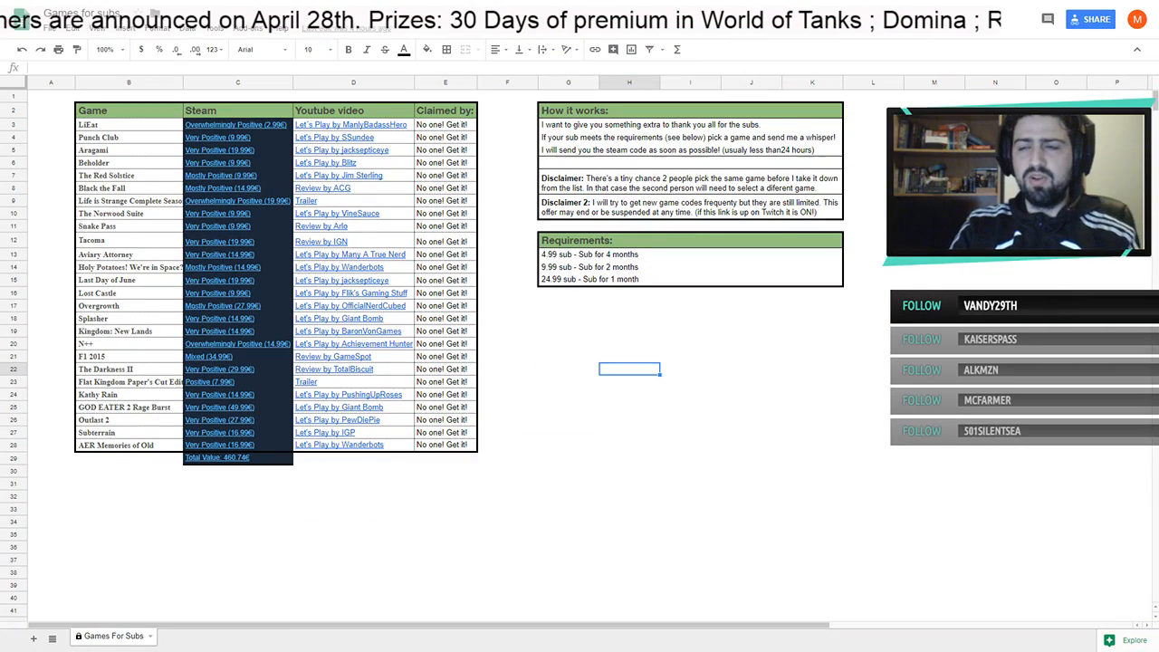
Review the entrant rows and Follow? values on the giveaway spreadsheet
left_click(690, 460)
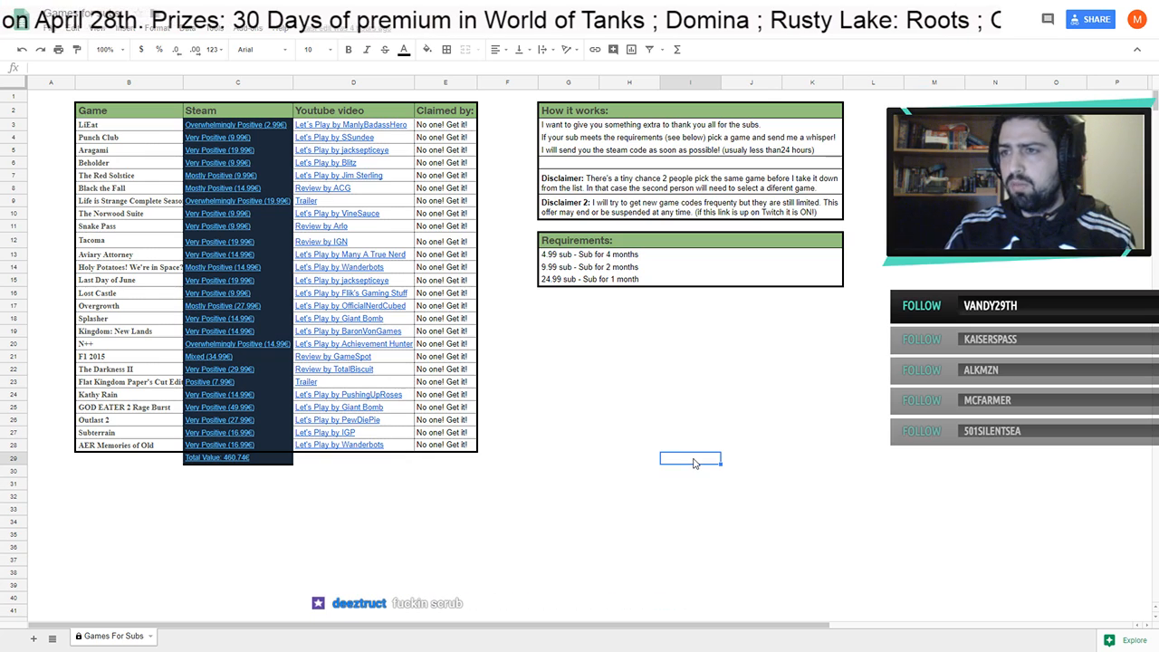
left_click(630, 253)
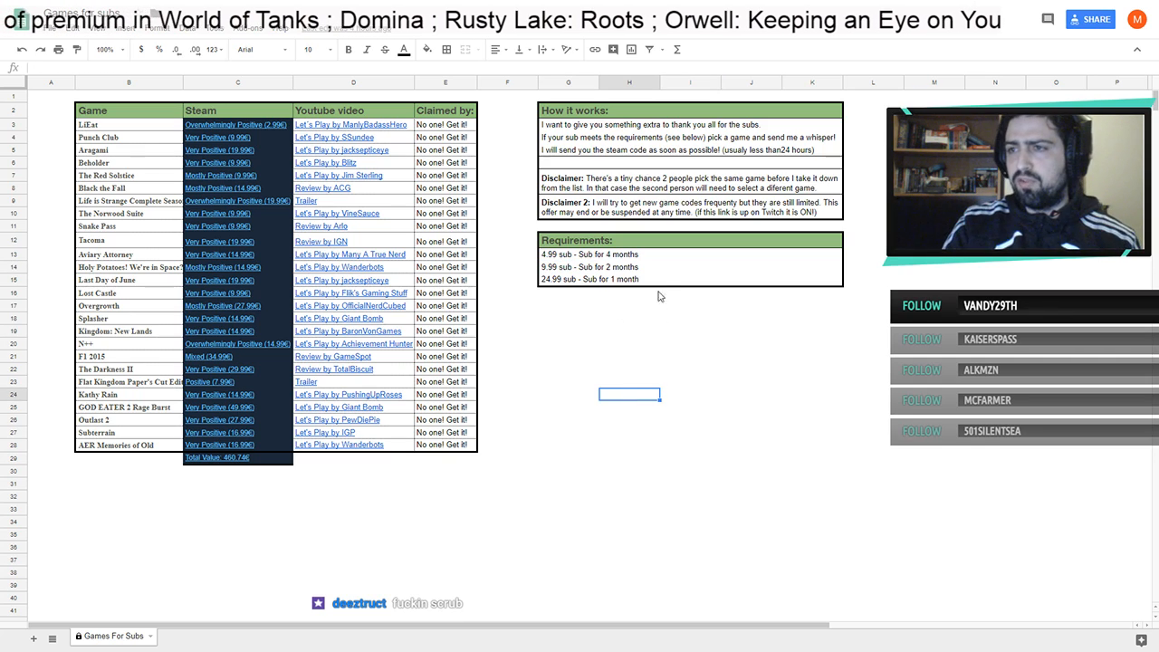
left_click(568, 266)
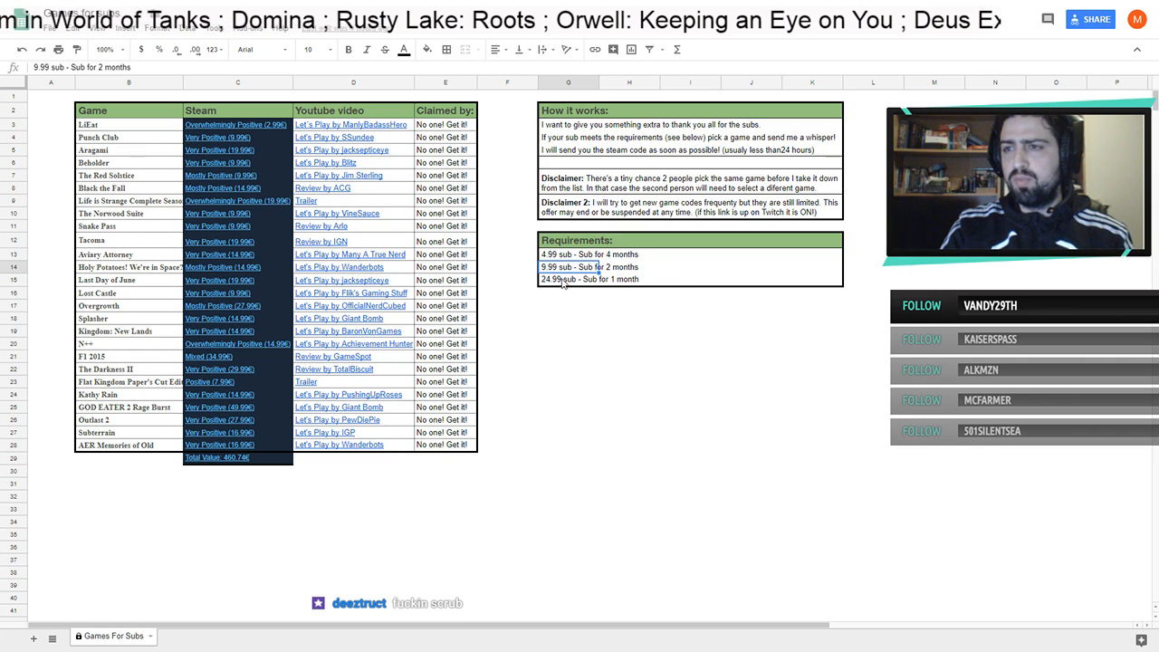
left_click(568, 329)
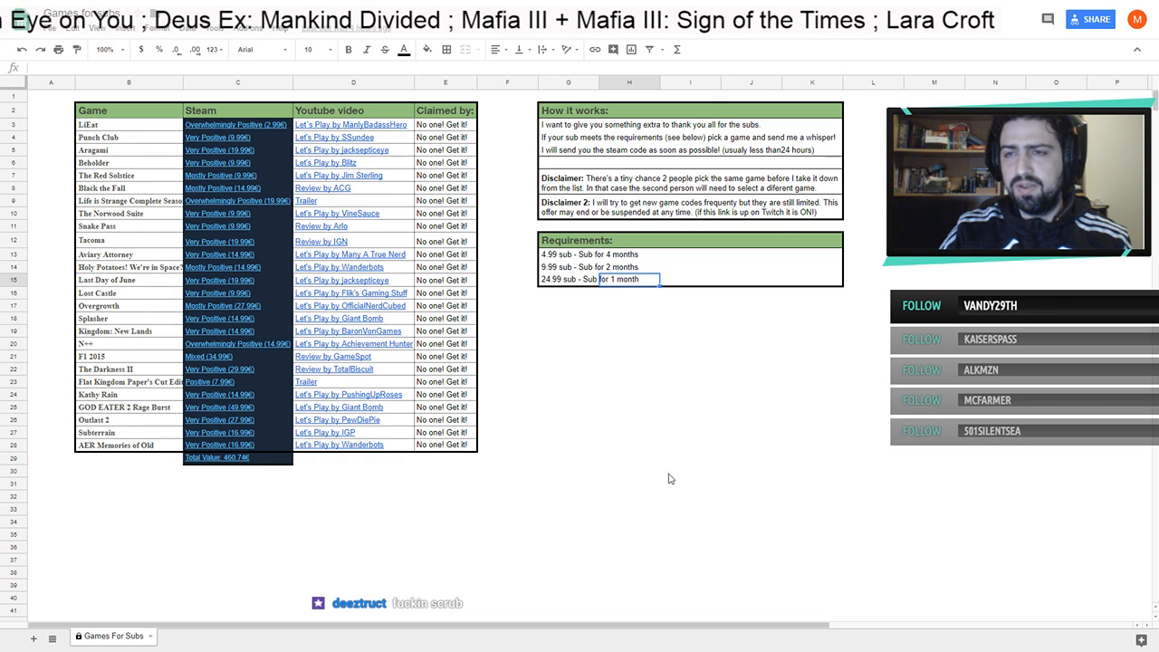
left_click(689, 470)
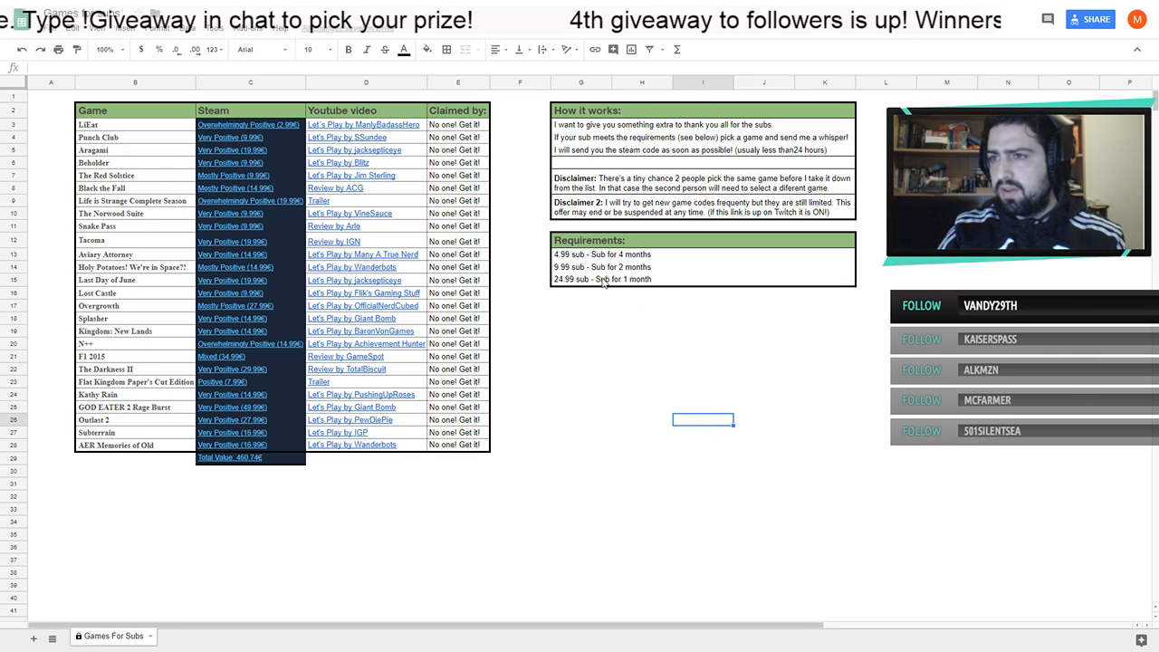
left_click(601, 253)
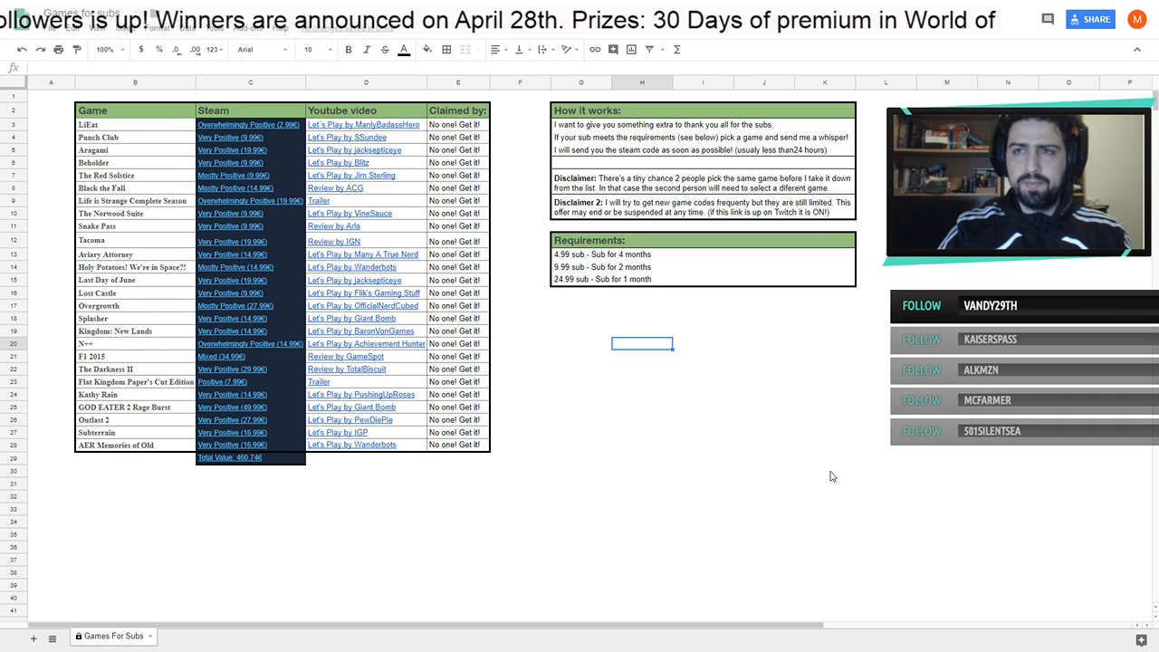
Check the Type 64 sheet, then delete the non-follower rows on the Dark Souls sheet
left_click(167, 635)
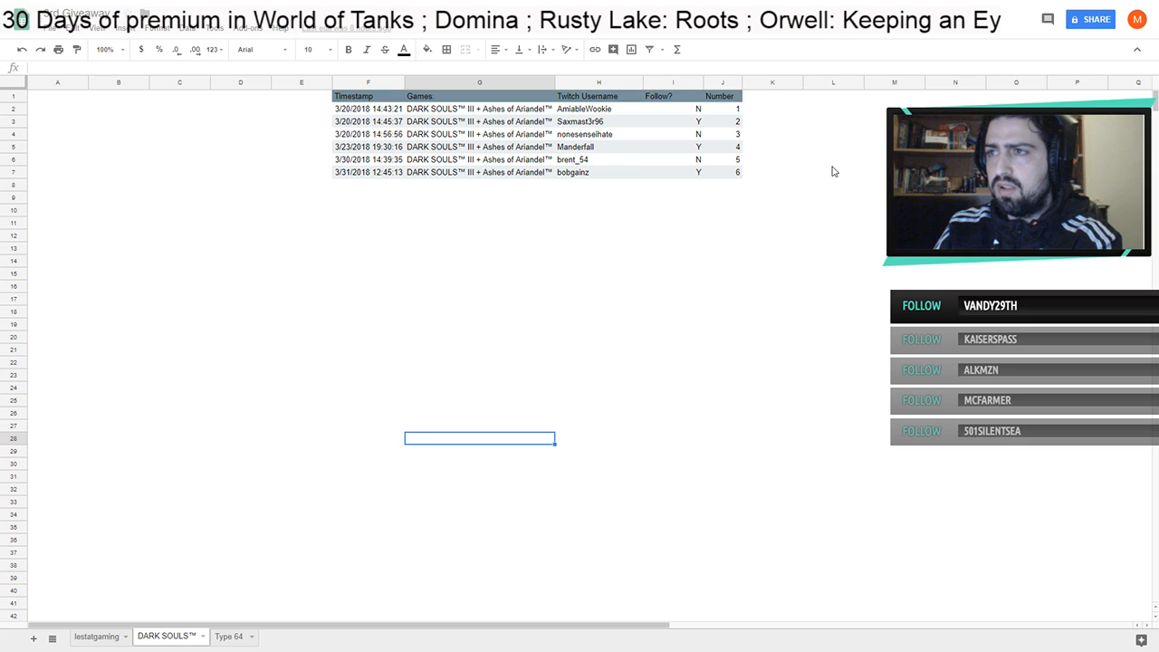
left_click(228, 636)
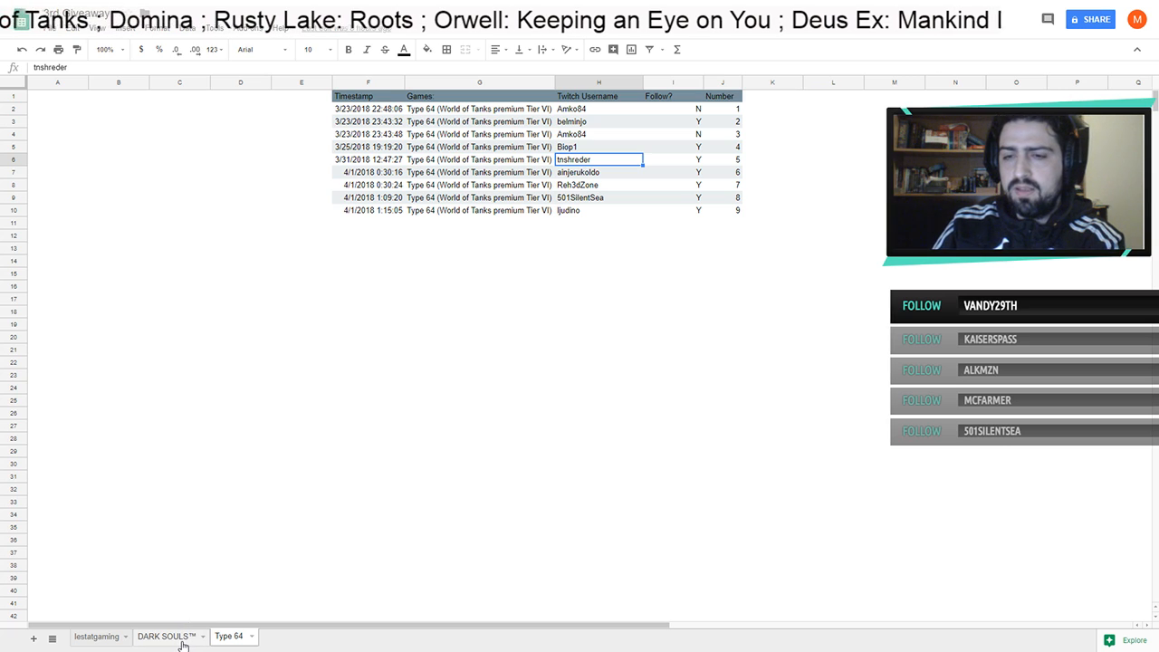
left_click(163, 636)
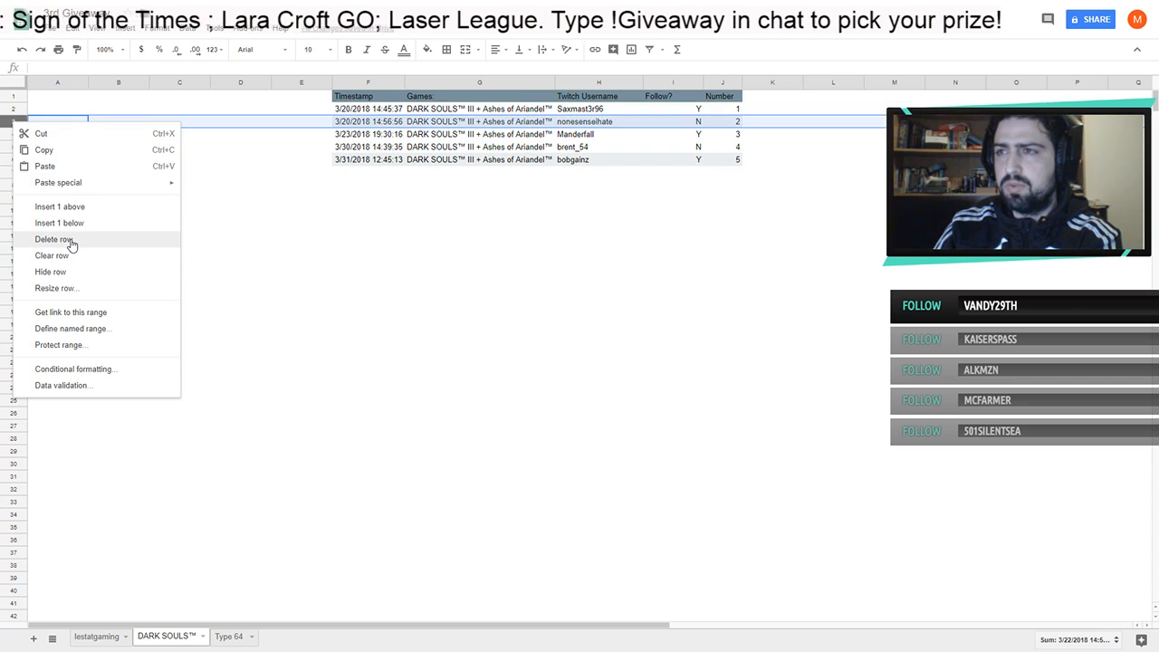
left_click(54, 239)
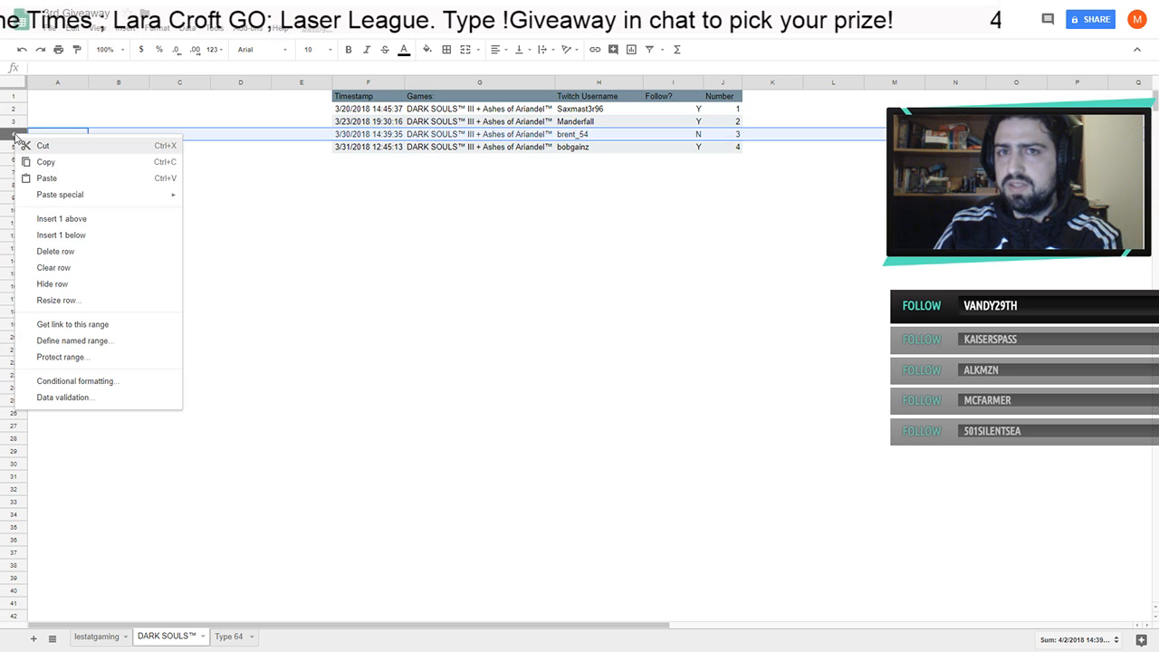
left_click(54, 249)
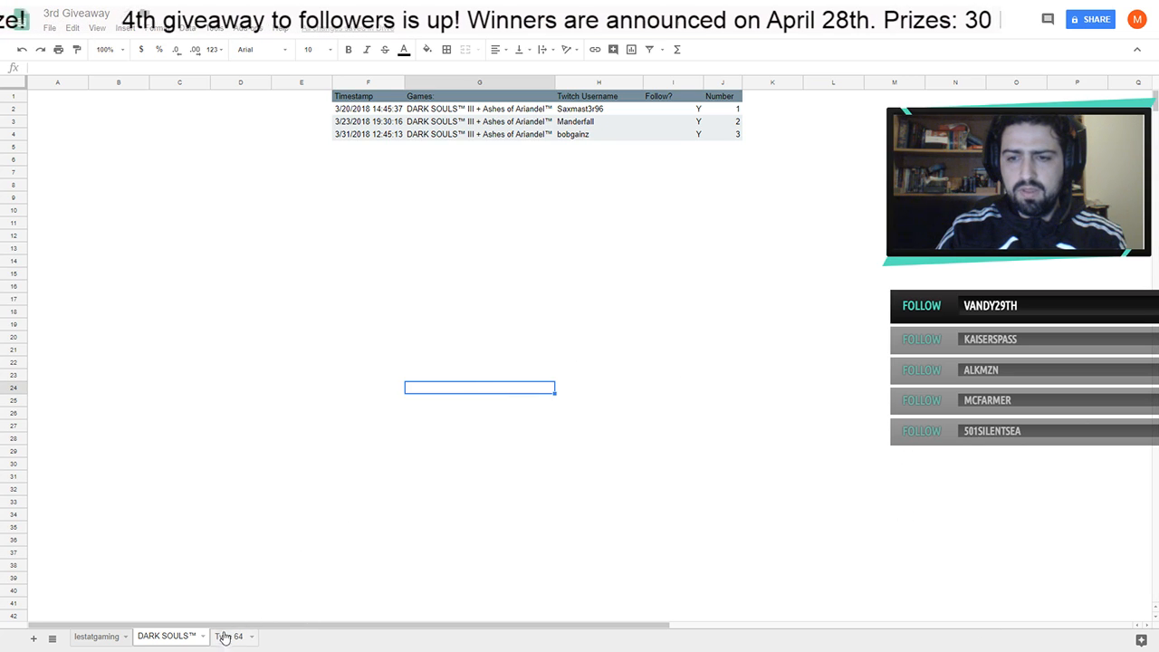
Delete the non-follower rows on the Type 64 sheet, leaving six followers numbered 1 to 6
left_click(228, 635)
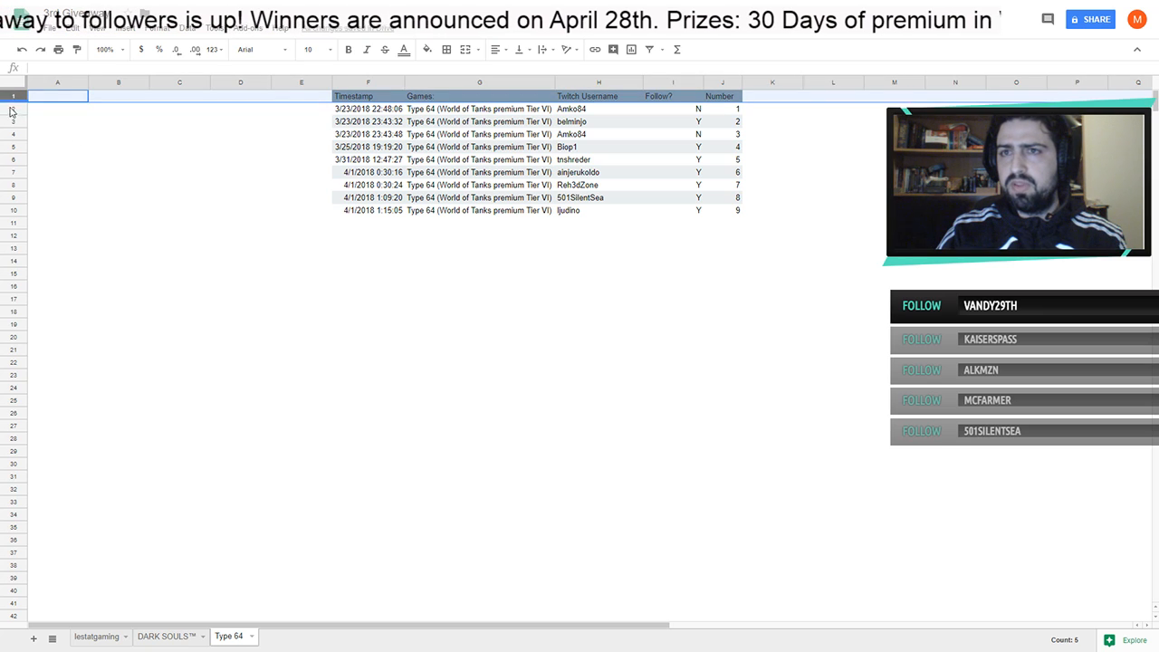
right_click(13, 108)
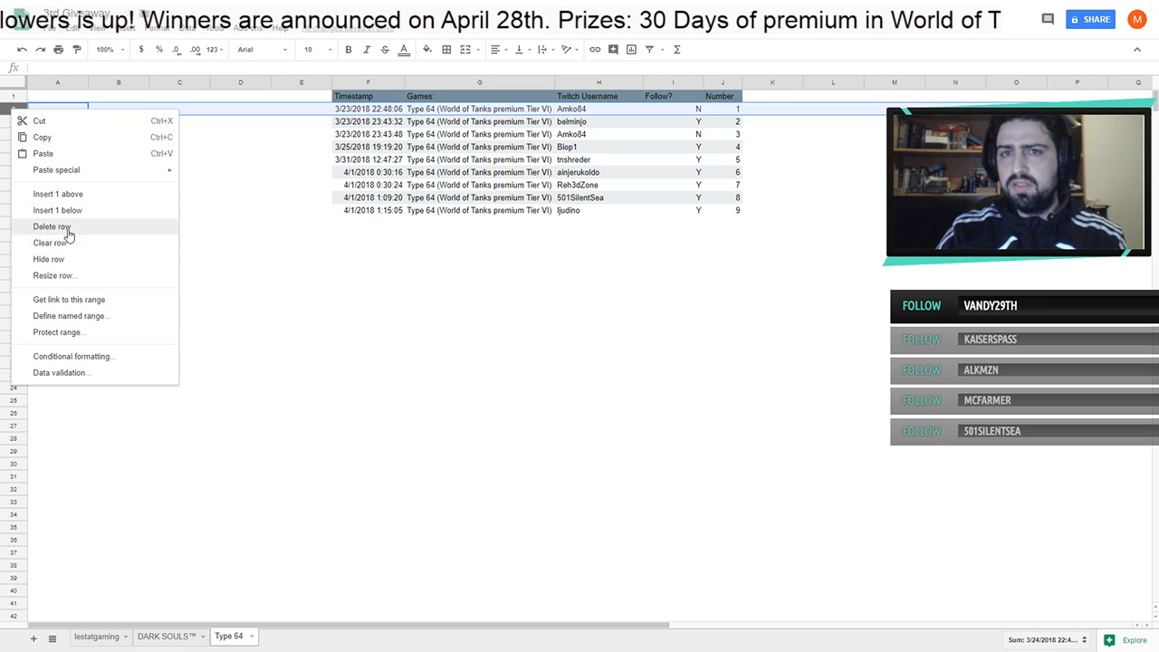
left_click(50, 227)
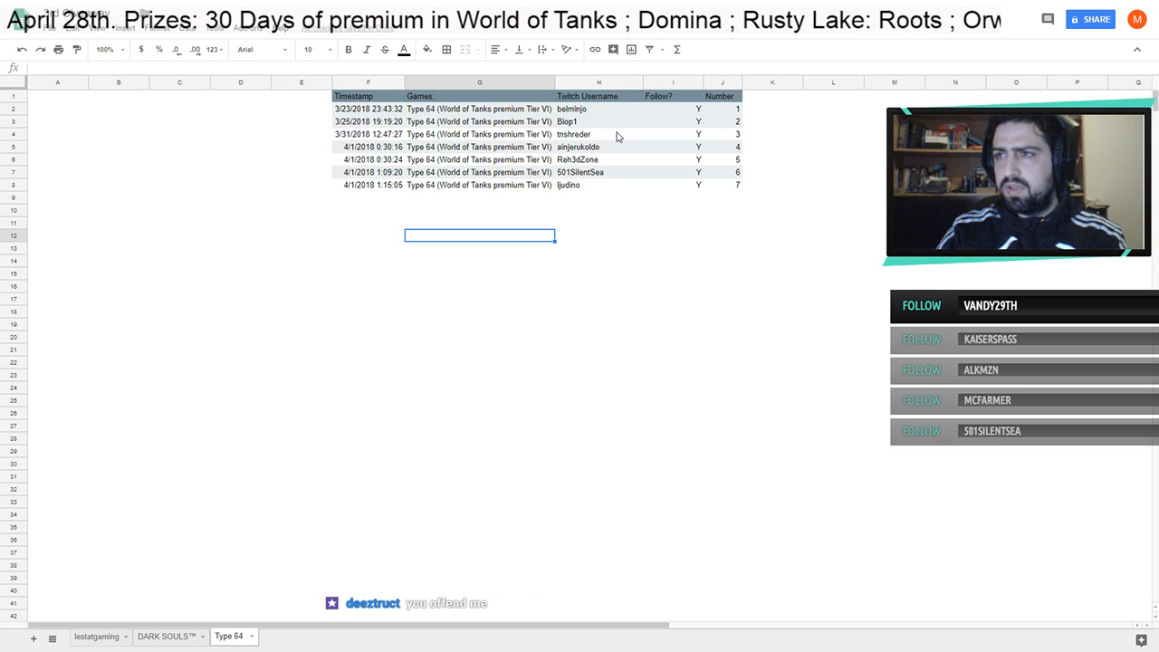
left_click(13, 134)
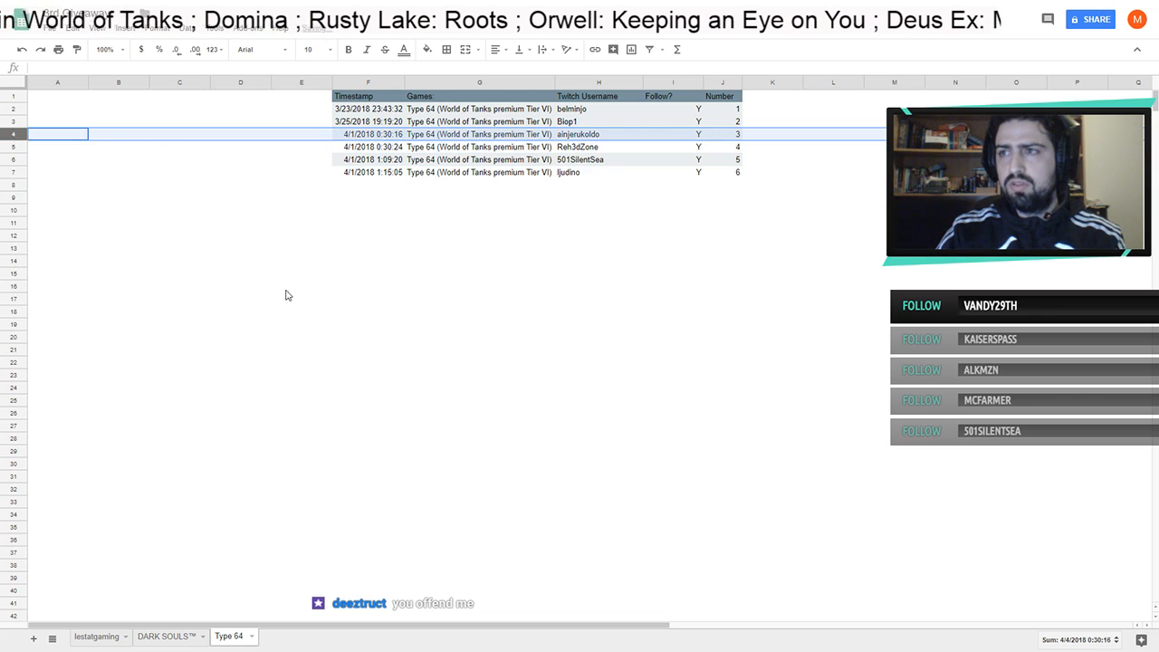
left_click(300, 286)
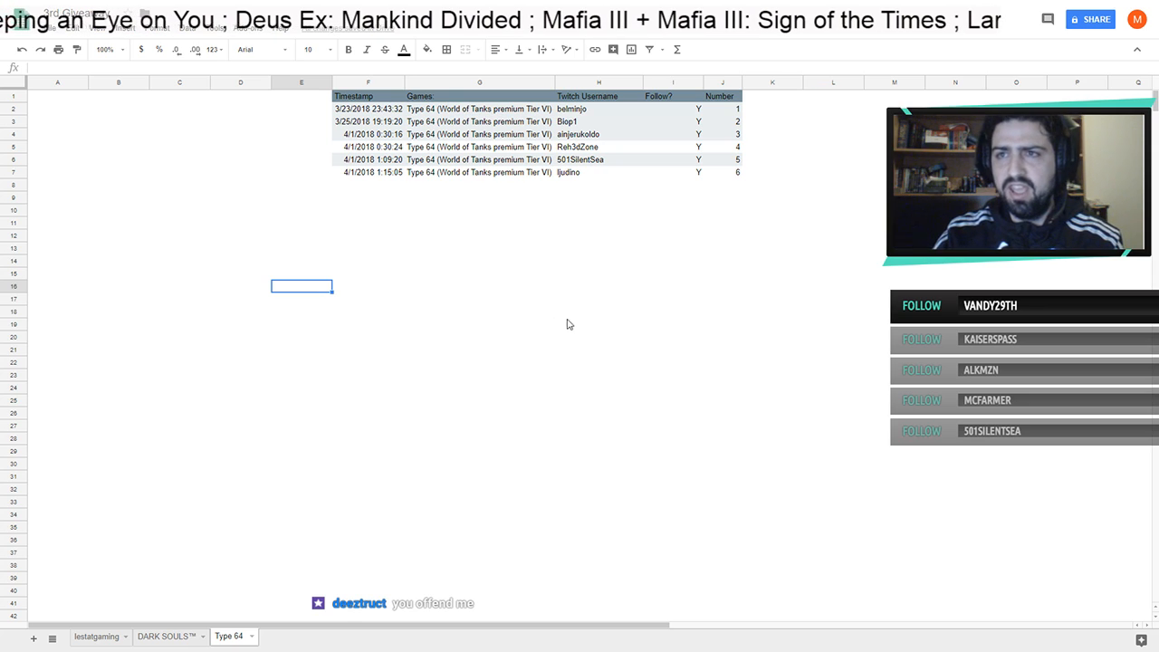
left_click(166, 633)
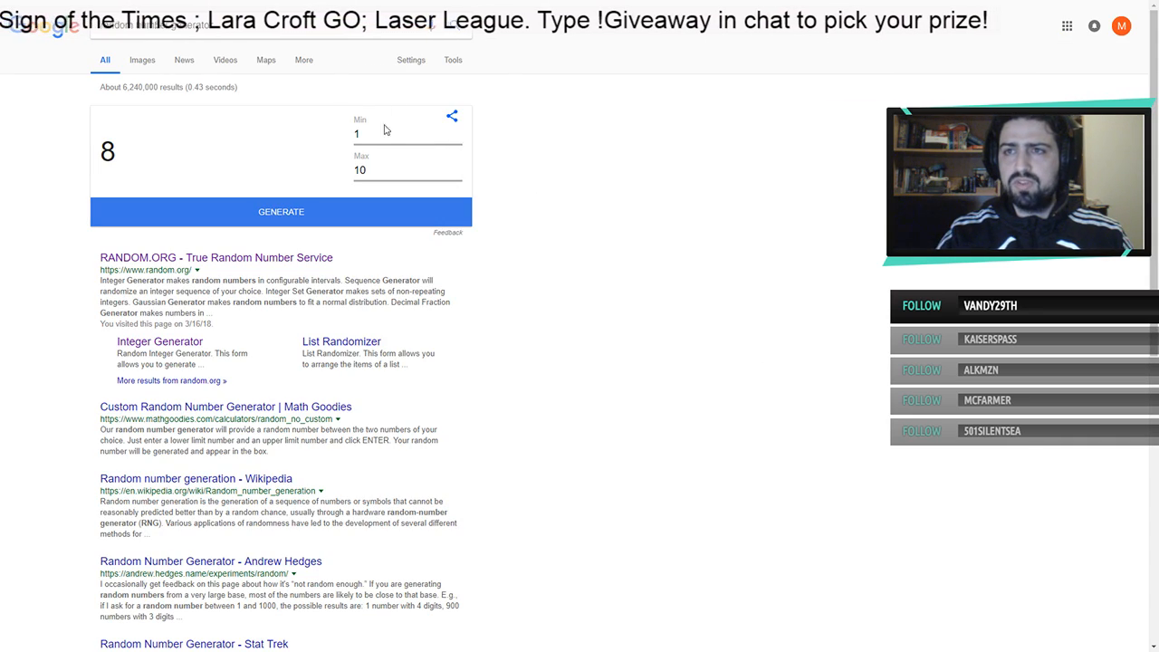
Generate a random winner number between 1 and 10 in Google's number generator
left_click(394, 170)
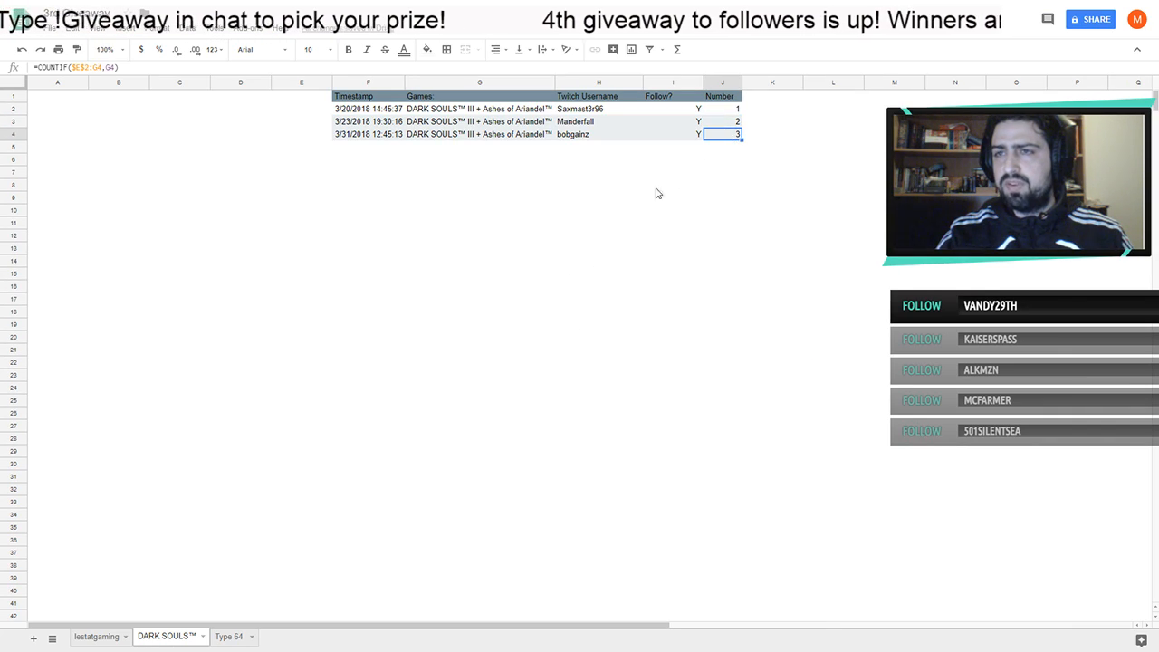
Review the three Dark Souls III entrant rows and their numbers
left_click(367, 120)
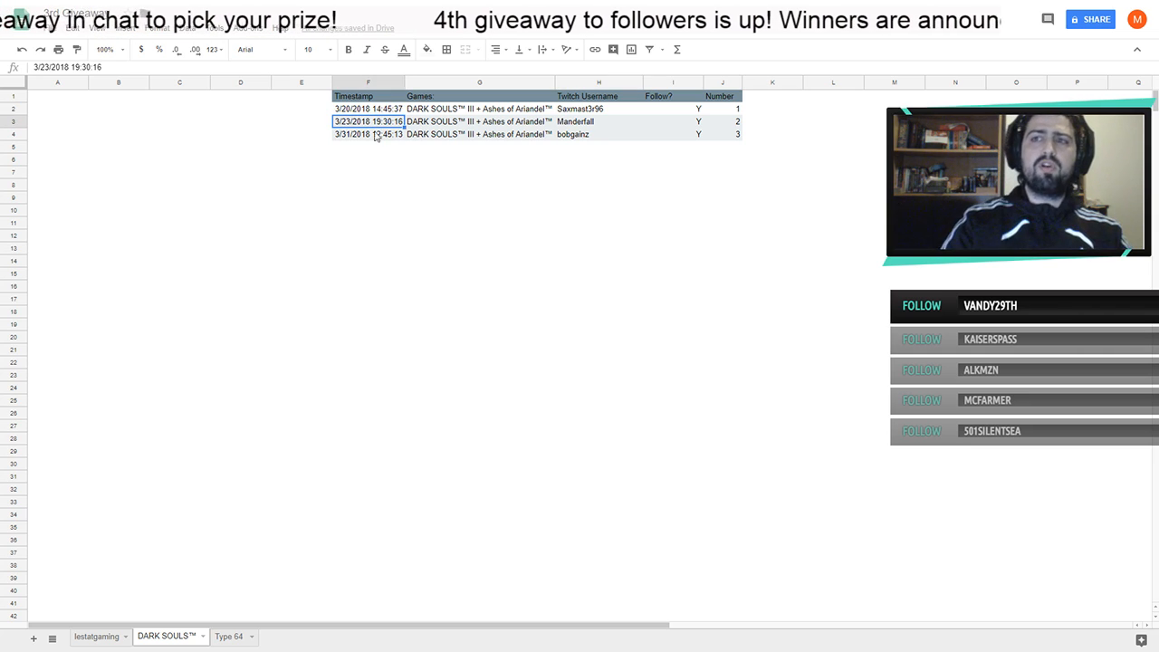
left_click(367, 109)
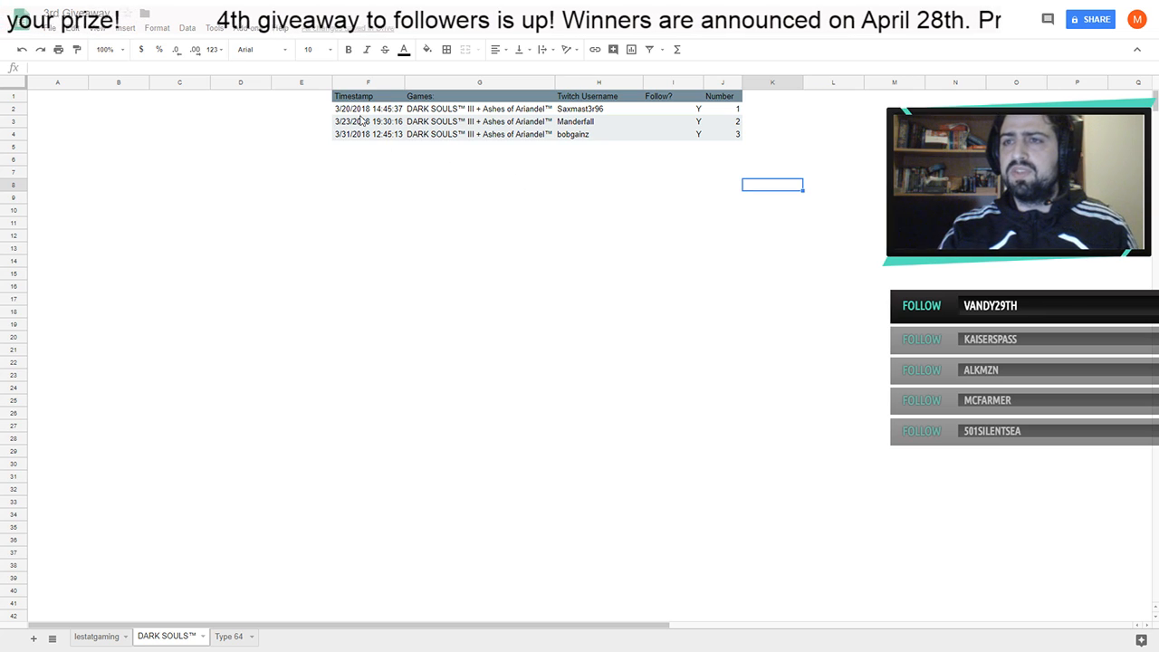
left_click(597, 108)
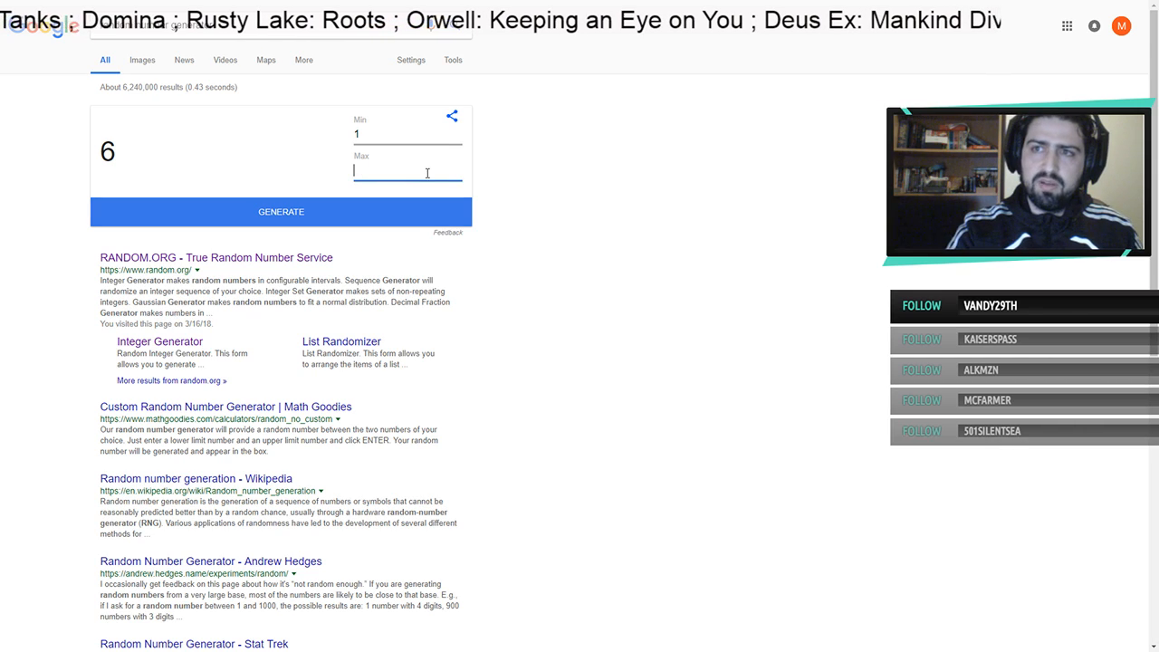
Set the generator's maximum to 3 and draw a random number between 1 and 3
type("3")
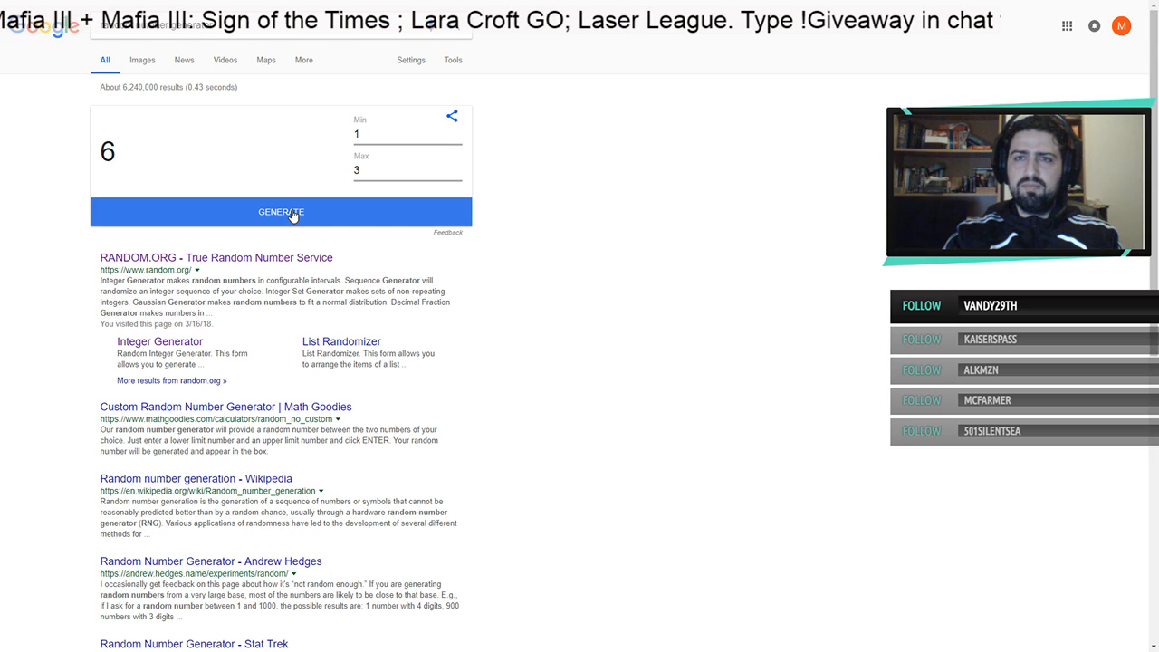
left_click(281, 212)
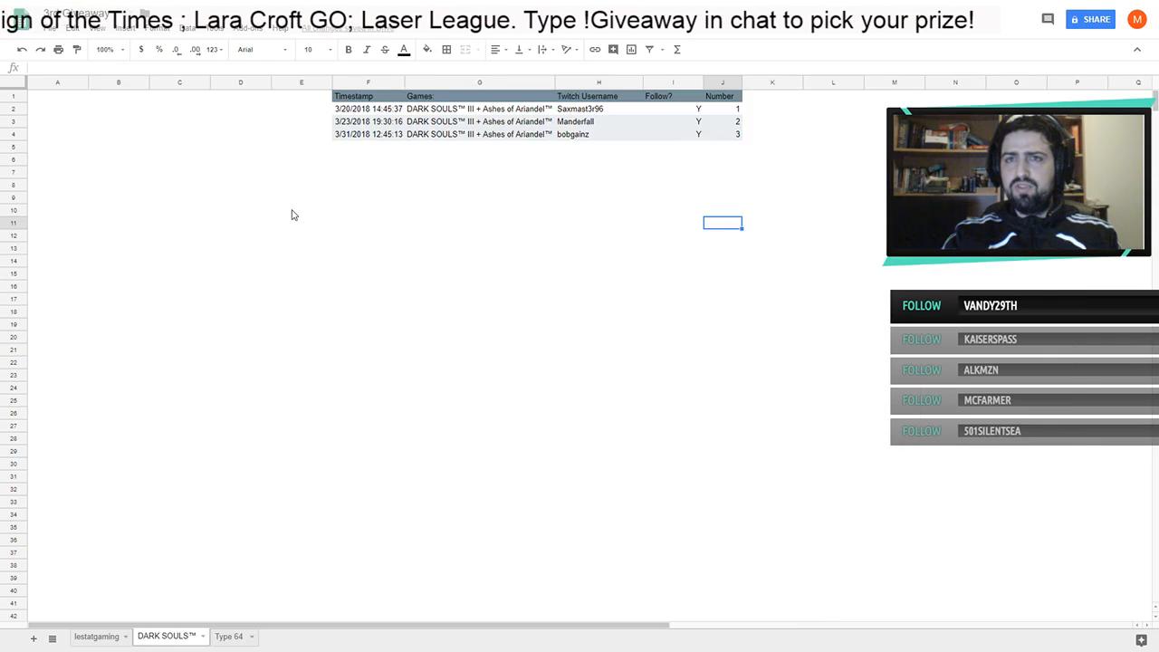
Highlight winner Manderfall's cell green, then move to the Type 64 sheet
left_click(597, 121)
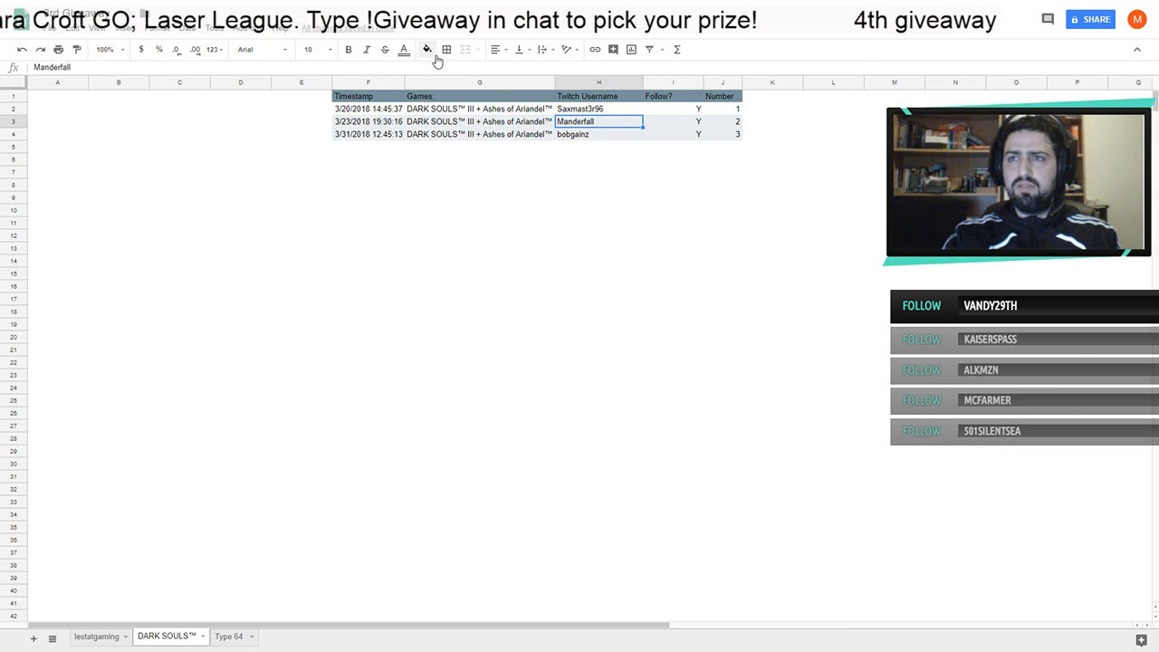
left_click(427, 49)
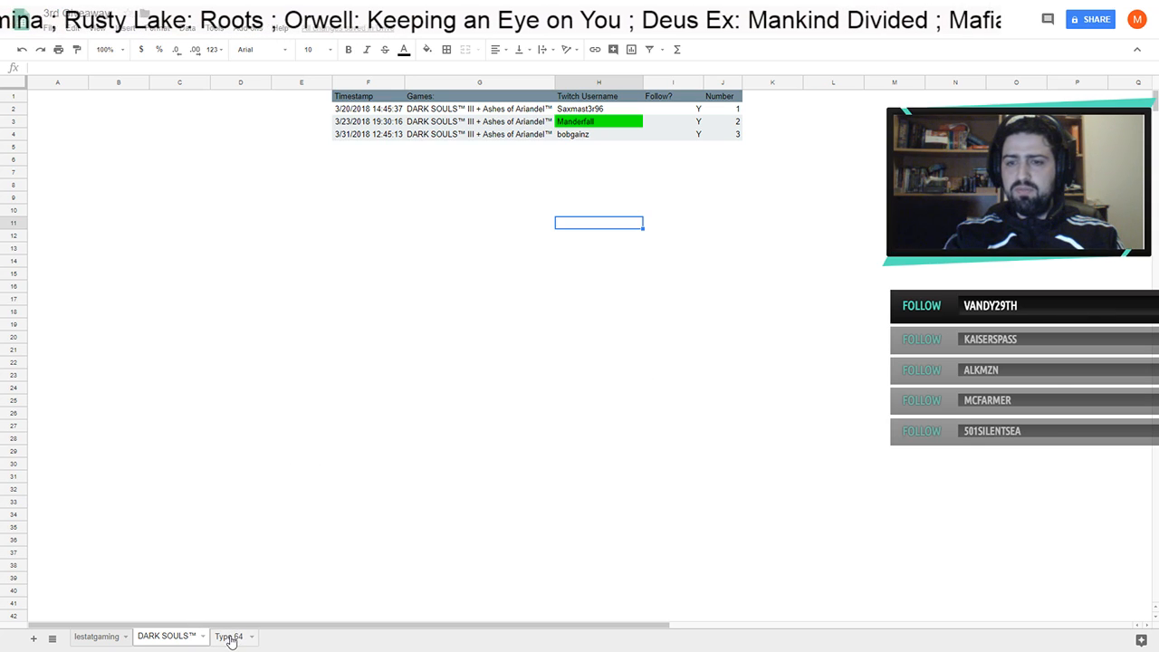
left_click(228, 636)
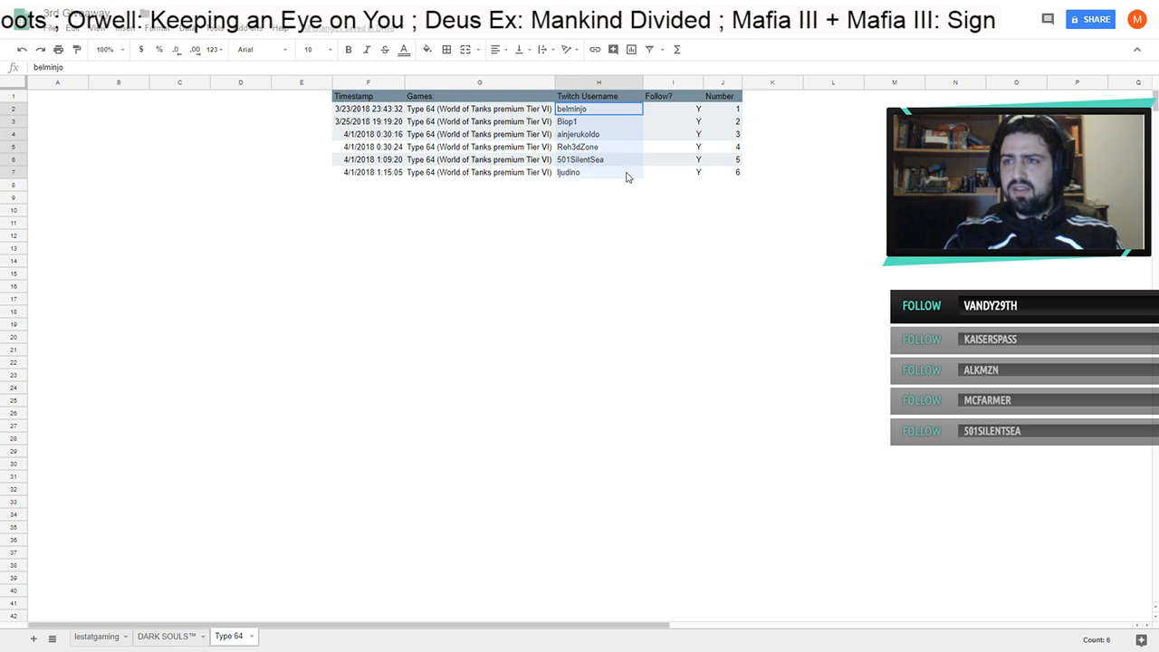
left_click(771, 246)
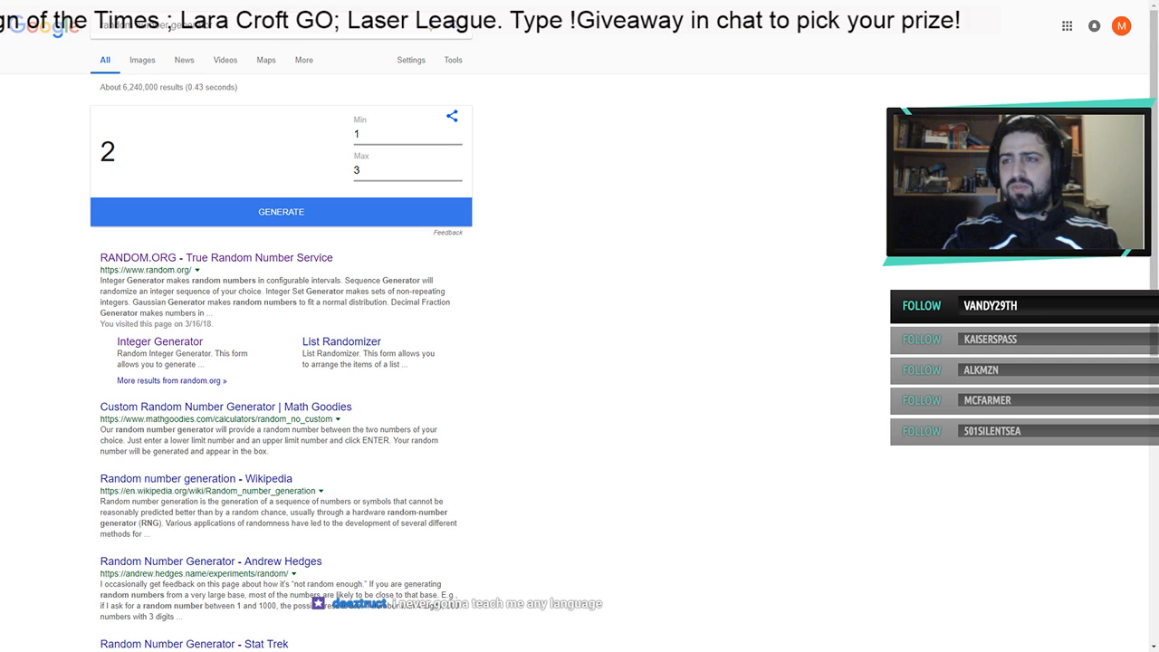
Set the generator's maximum to 6 and draw a random number between 1 and 6
left_click(407, 170)
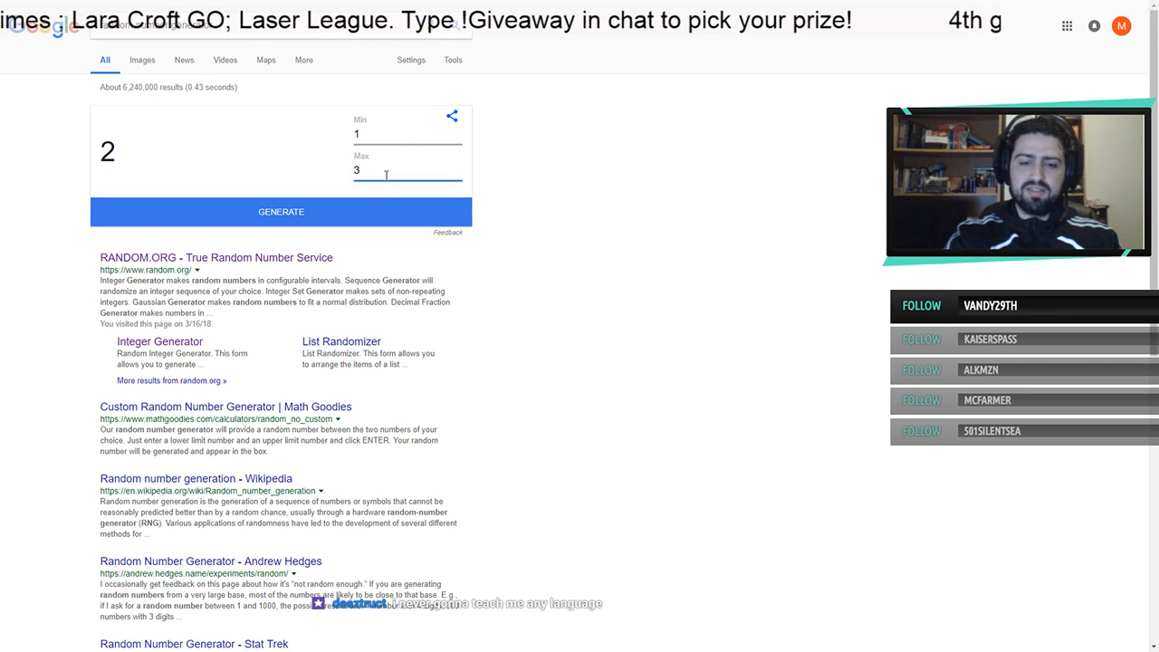
type("100")
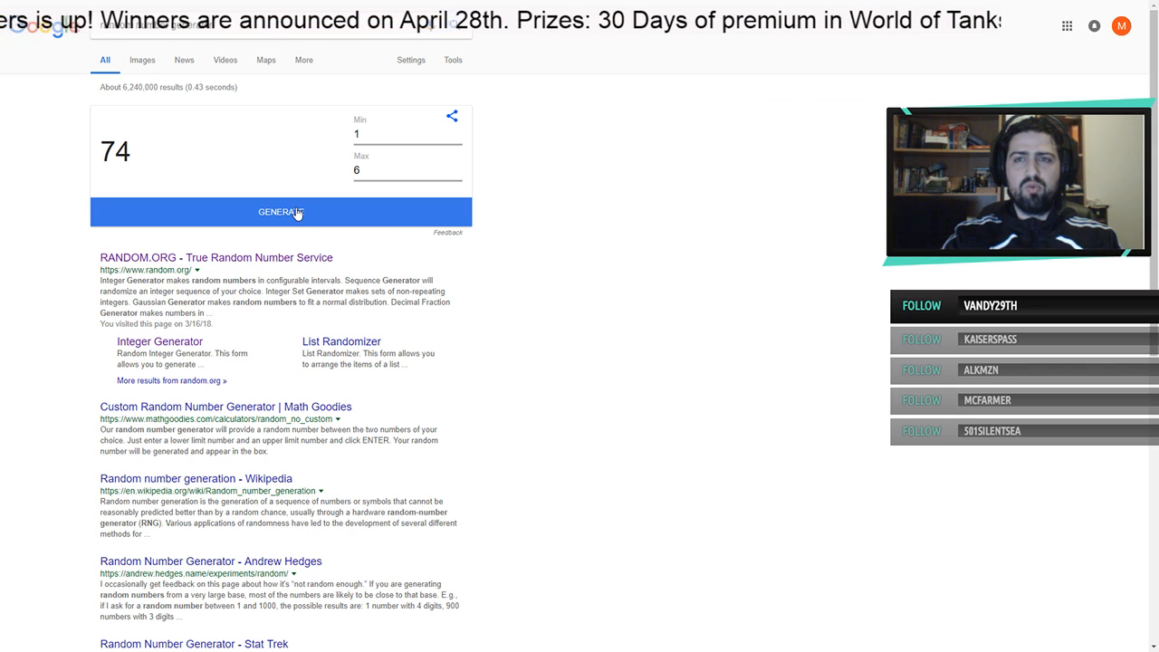
left_click(280, 210)
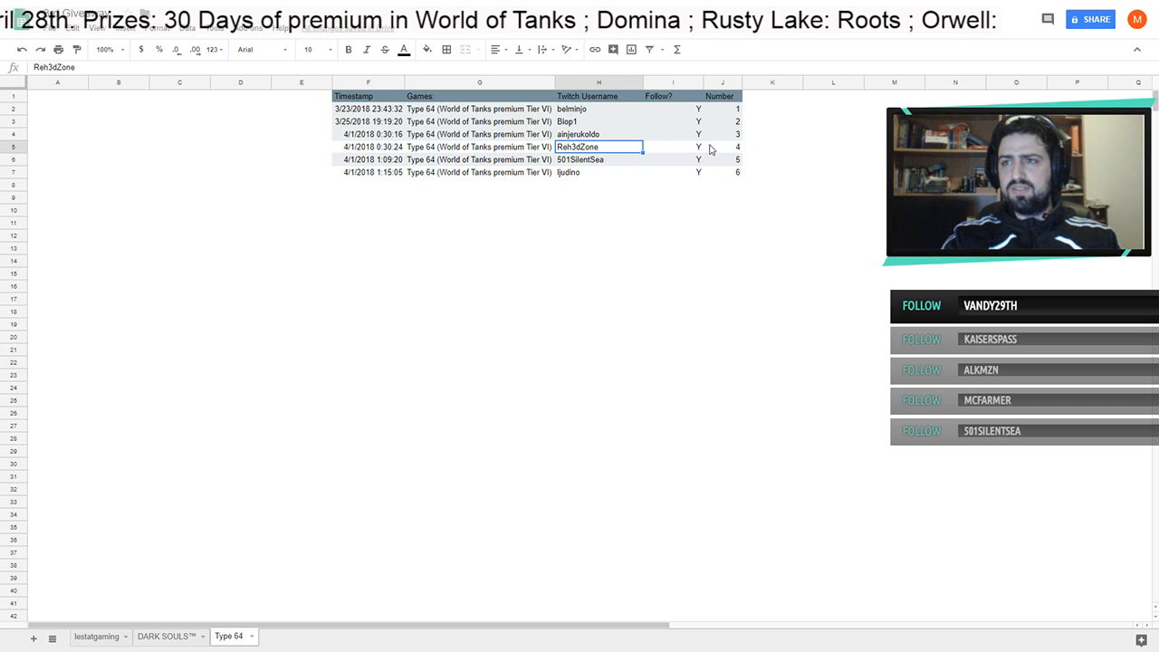
left_click(720, 147)
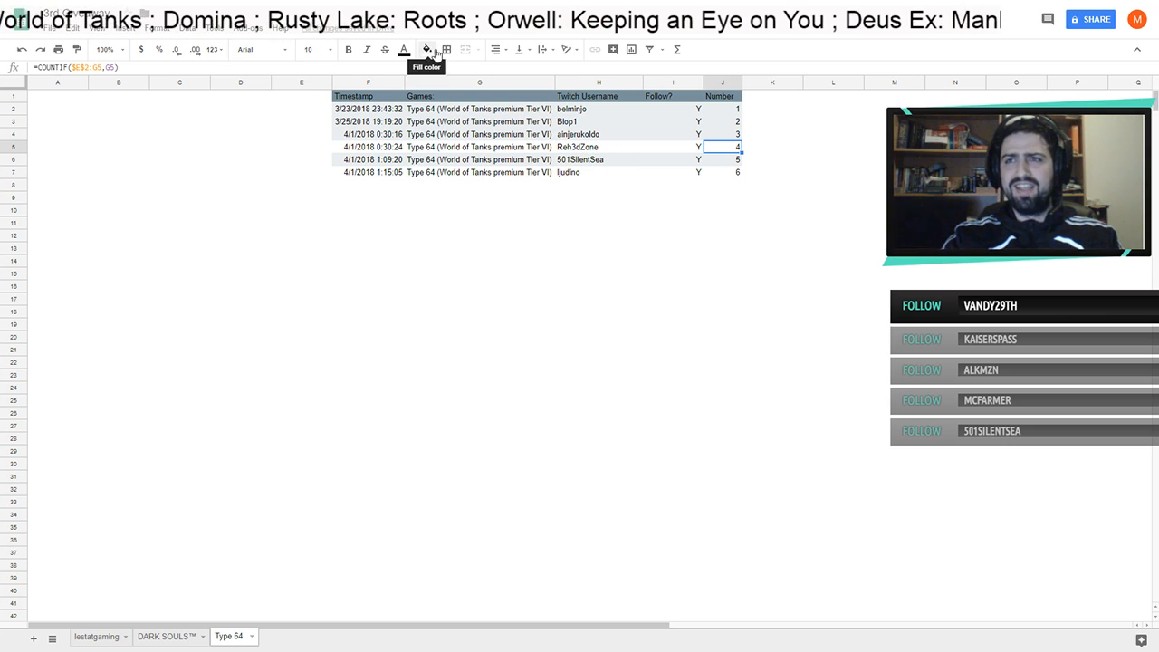
left_click(427, 49)
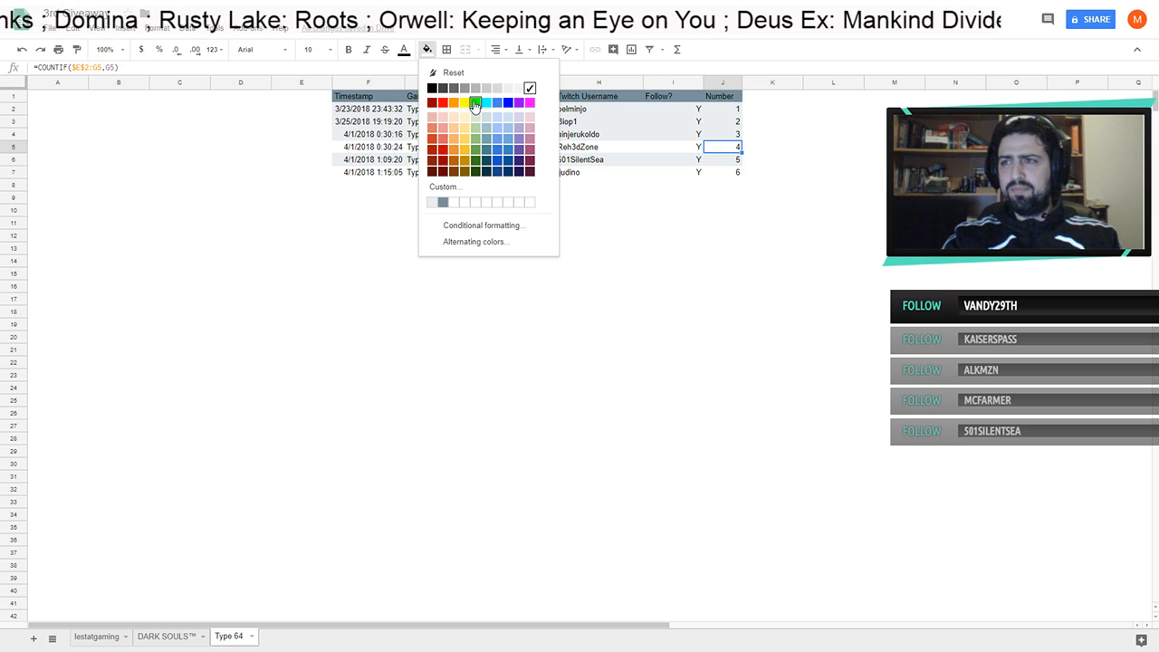
left_click(475, 101)
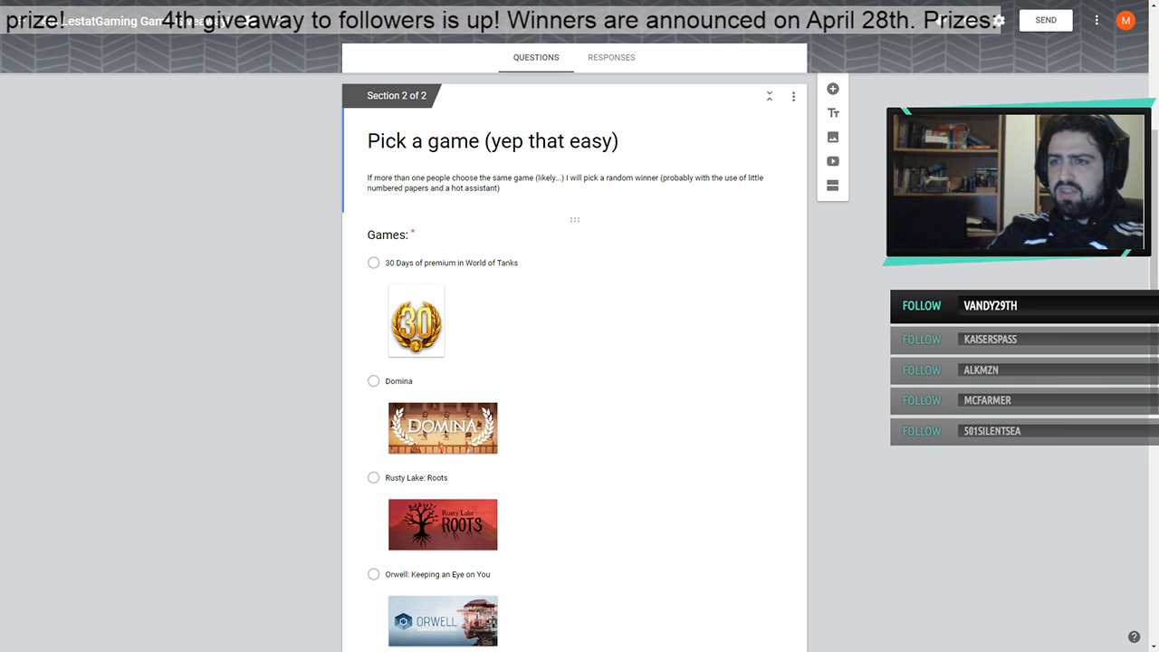
scroll("down", 3)
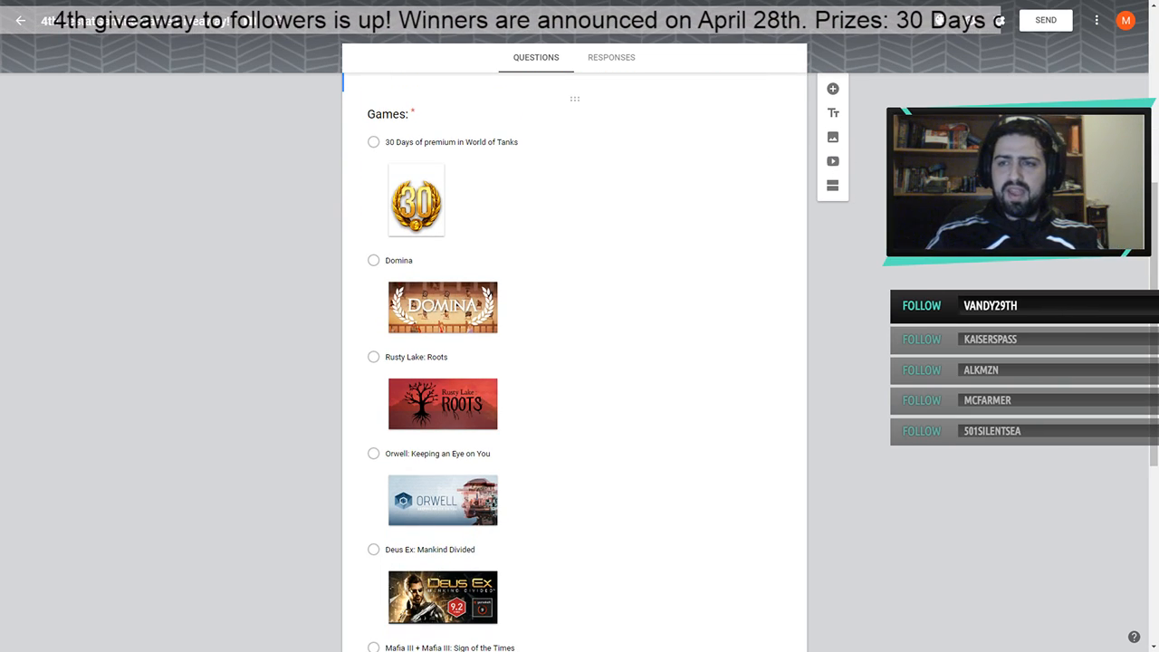
scroll("down", 3)
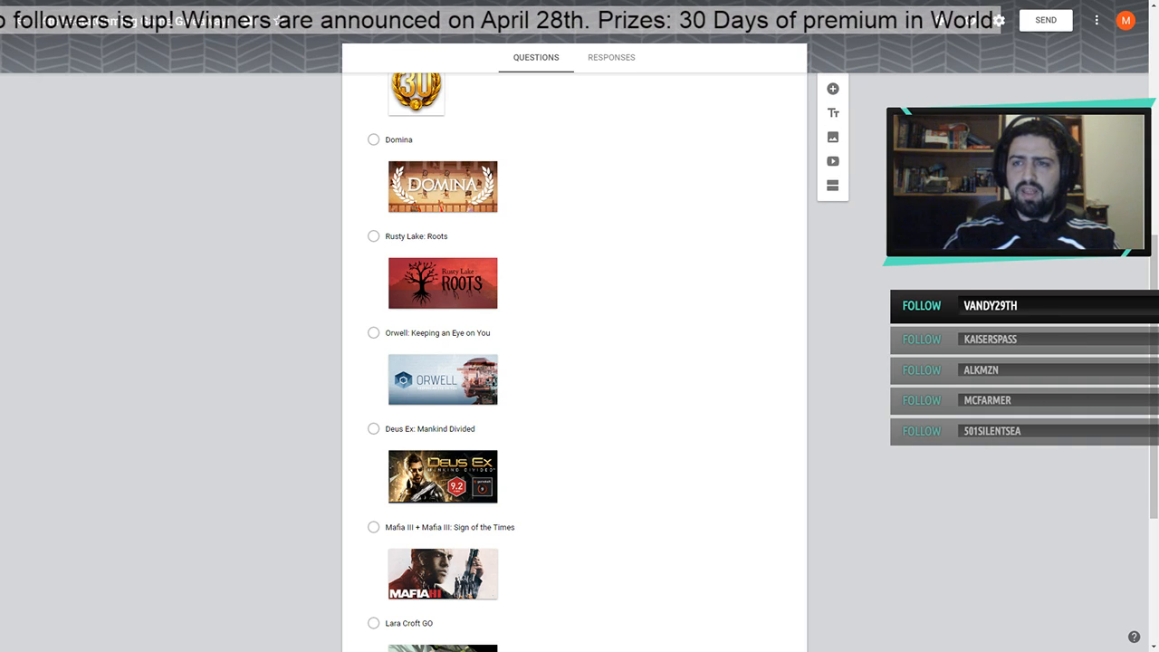
scroll("down", 3)
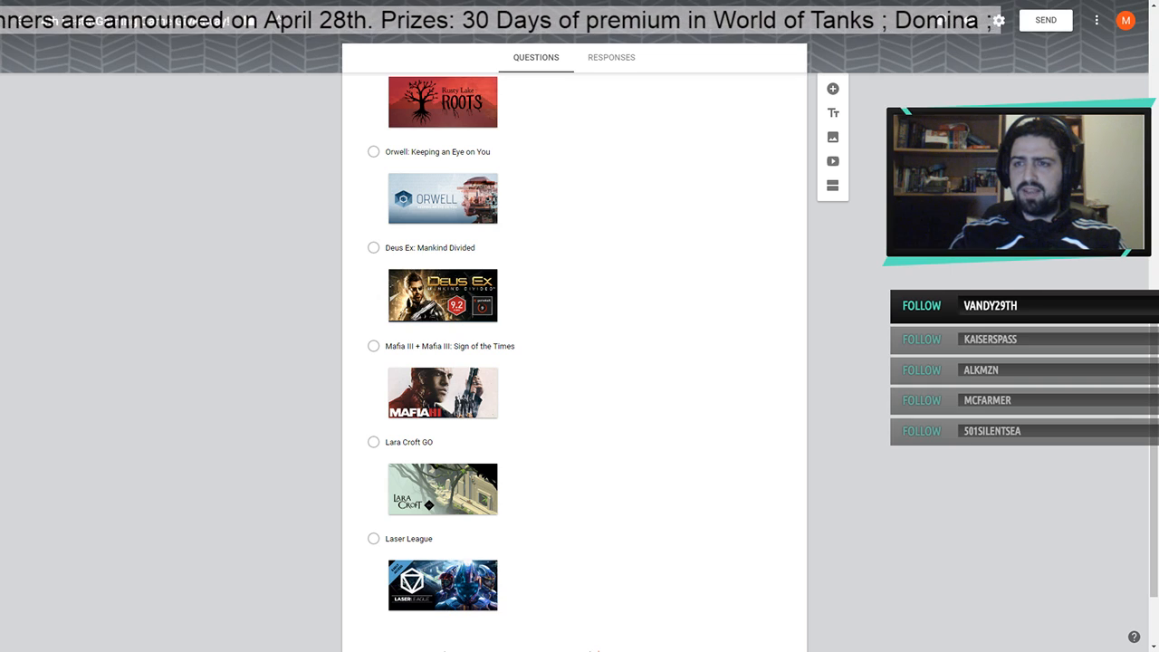
scroll("down", 3)
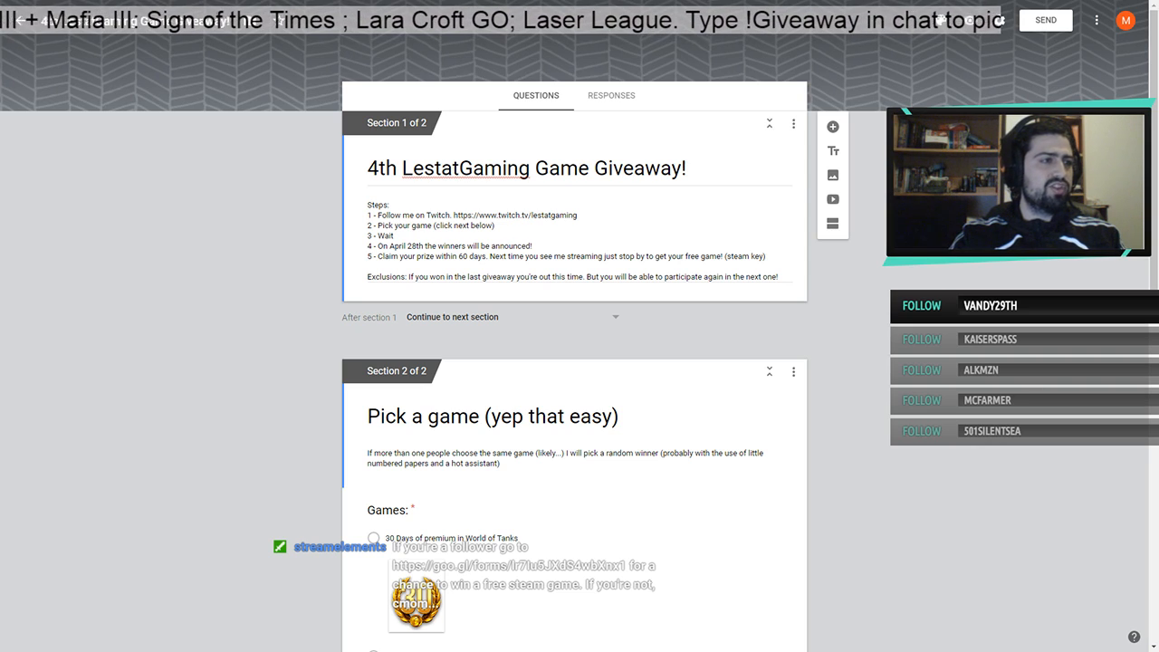
scroll("down", 3)
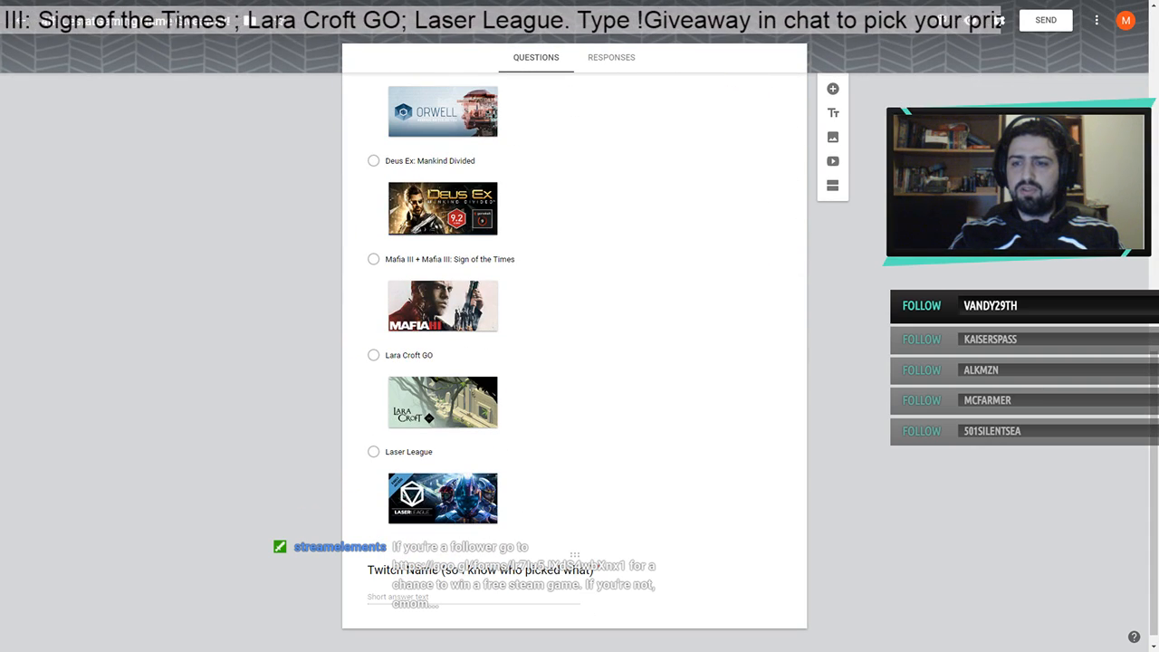